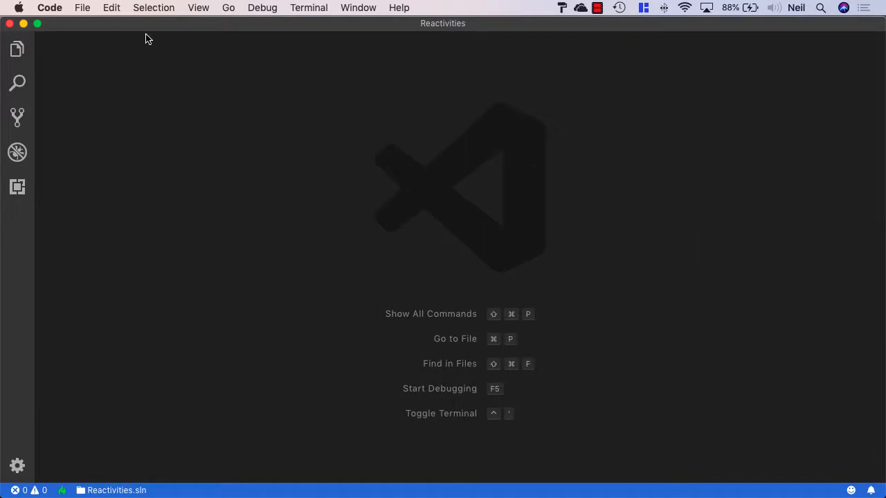
Show the Explorer, collapse API and Application, and expand Domain to reach Class1.cs.
left_click(17, 48)
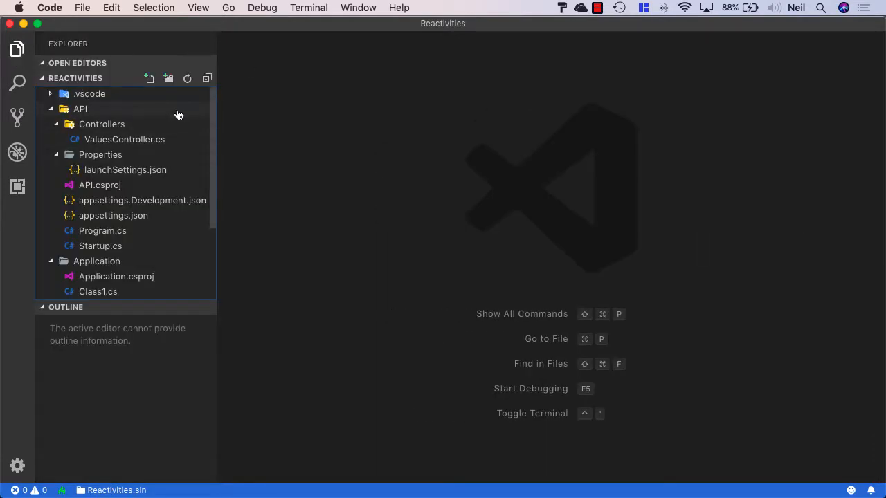
left_click(80, 108)
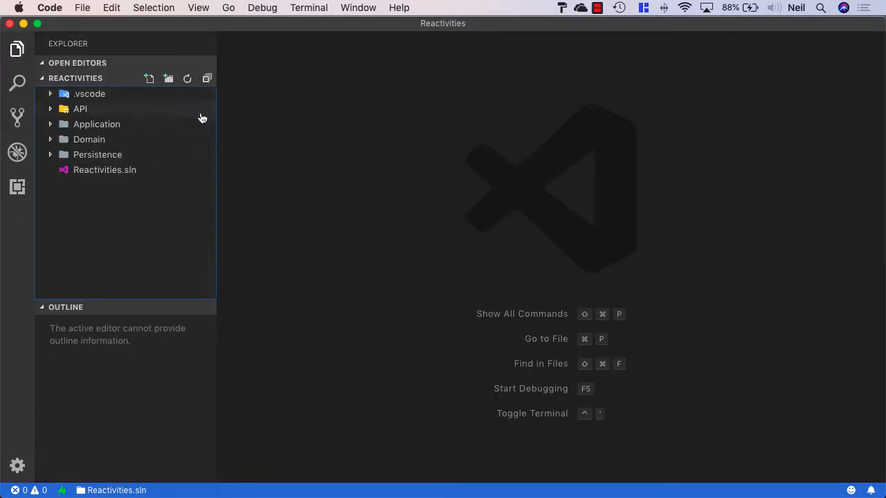
left_click(89, 139)
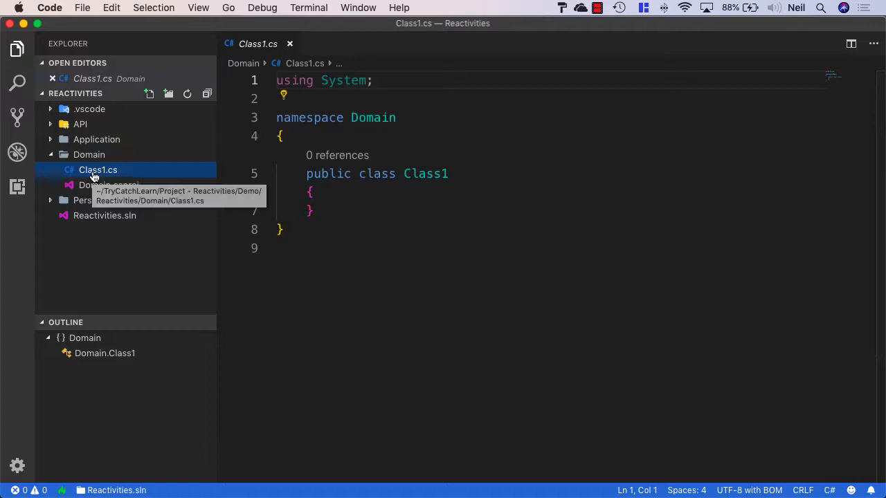
Rename Class1.cs to Value.cs via the file's context menu, making the class Value.
right_click(97, 169)
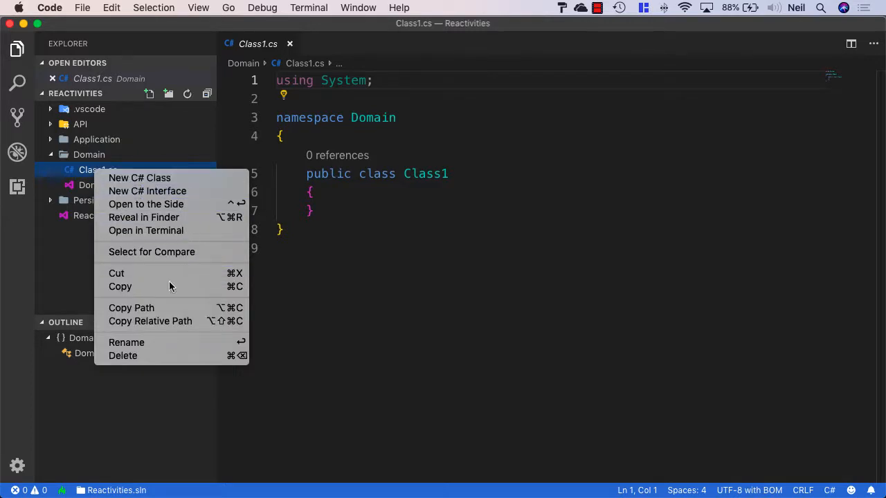
left_click(126, 343)
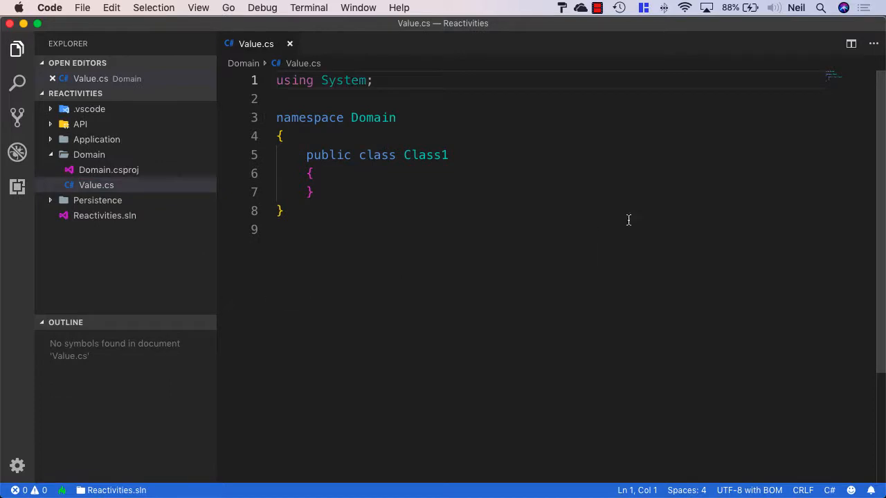
type("Va")
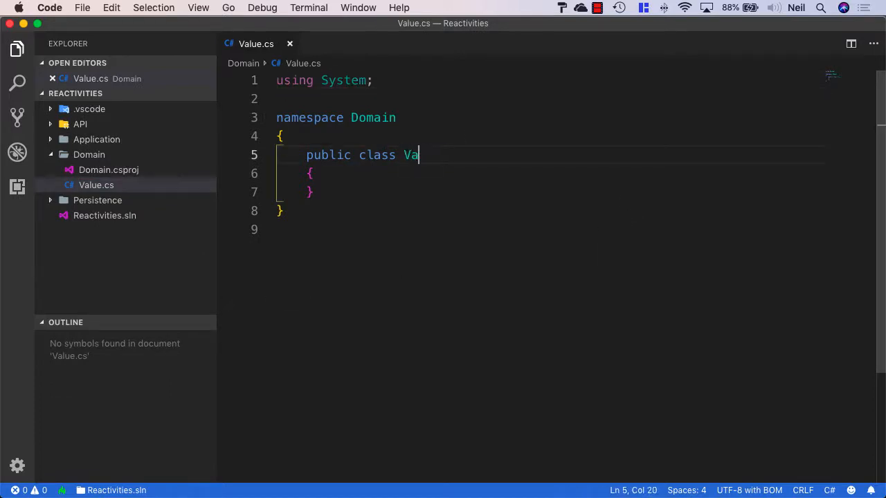
type("lue")
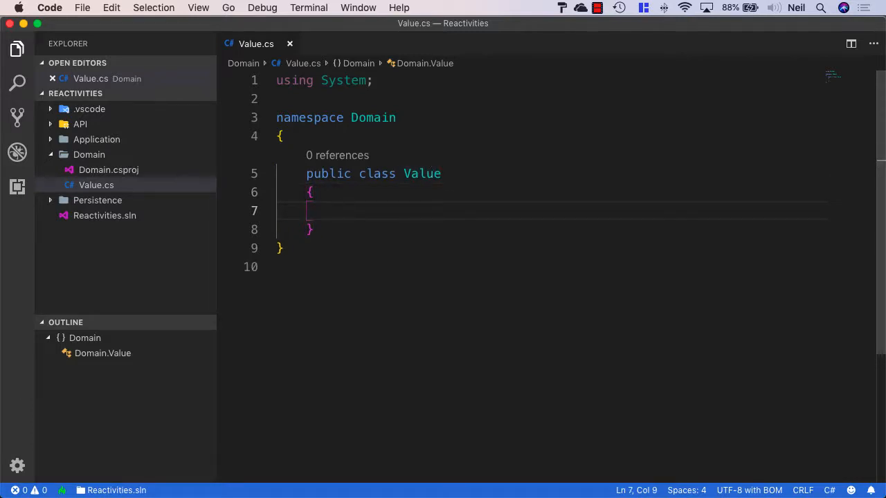
Add auto-properties 'public int Id { get; set; }' and 'public string Name { get; set; }' to Value.
type("public int MyProperty { get; set; }")
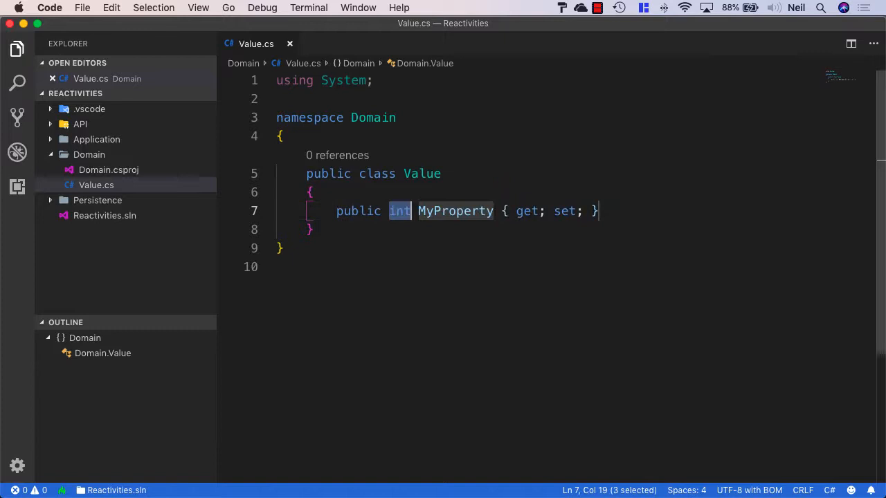
type("I")
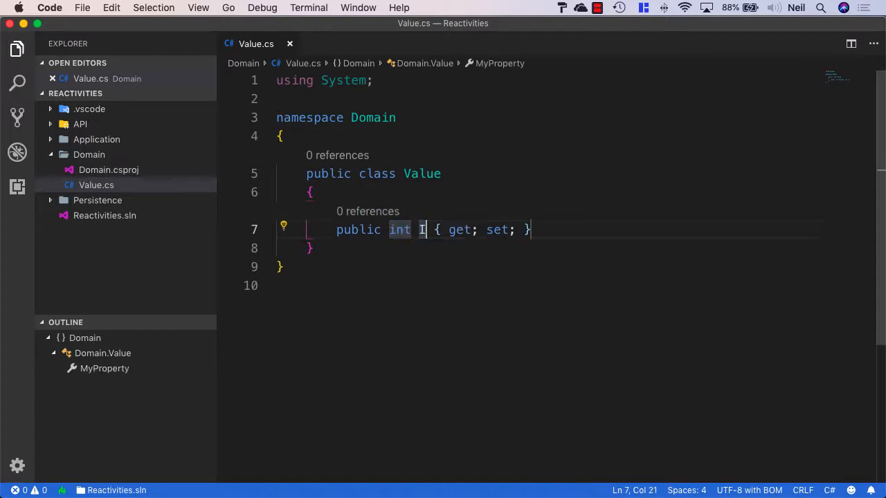
type("pro")
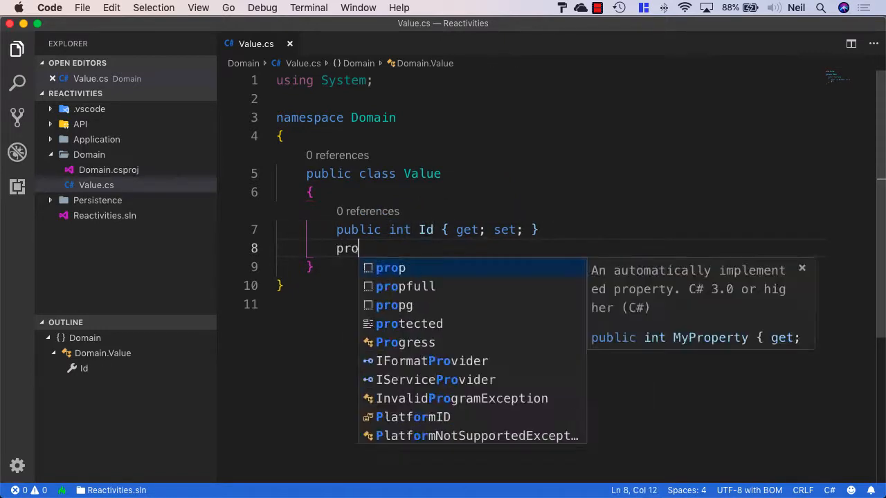
key("Tab")
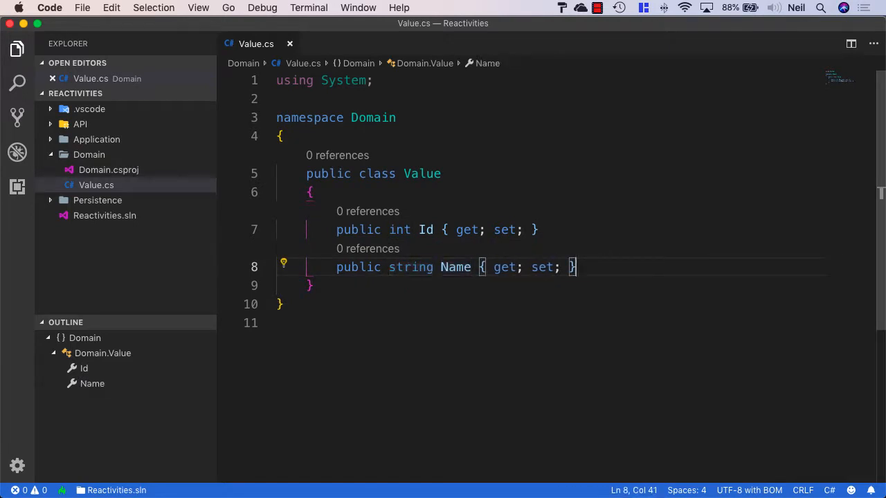
left_click(454, 230)
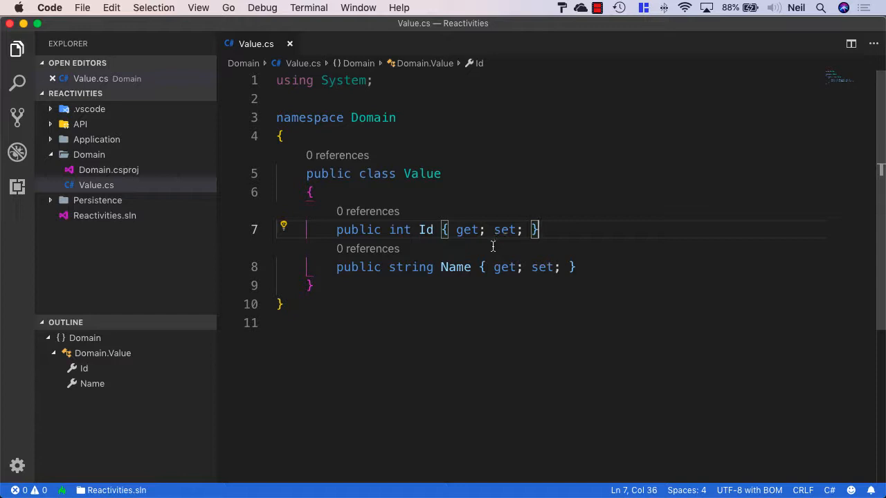
mouse_move(444, 246)
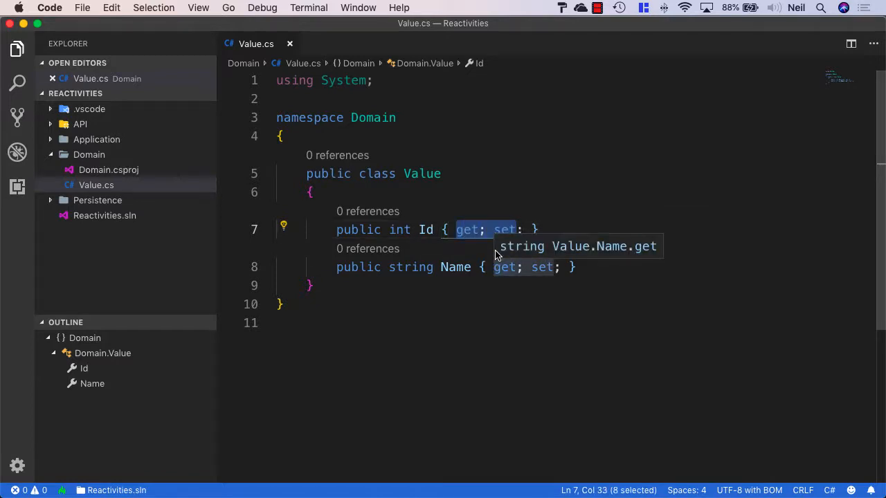
mouse_move(498, 230)
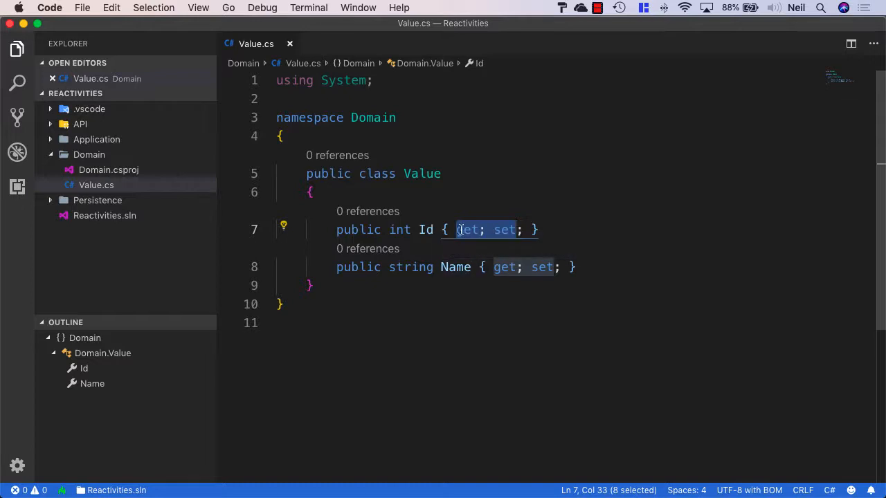
mouse_move(468, 230)
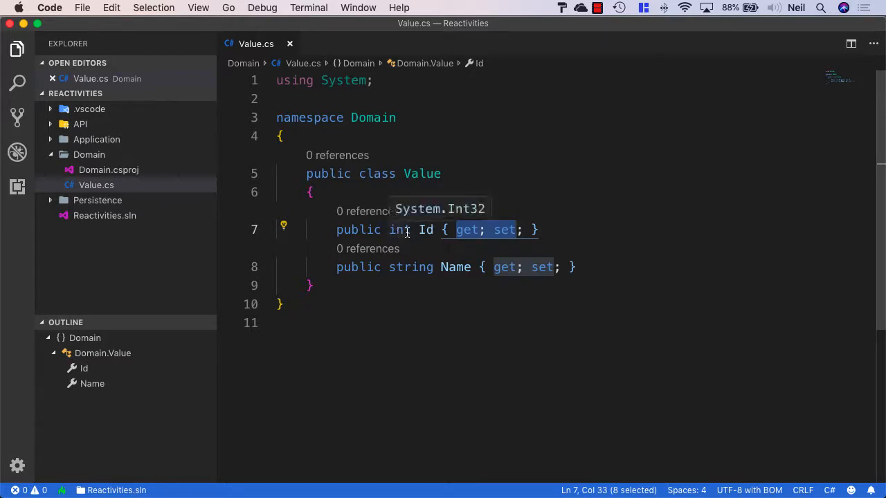
left_click(427, 230)
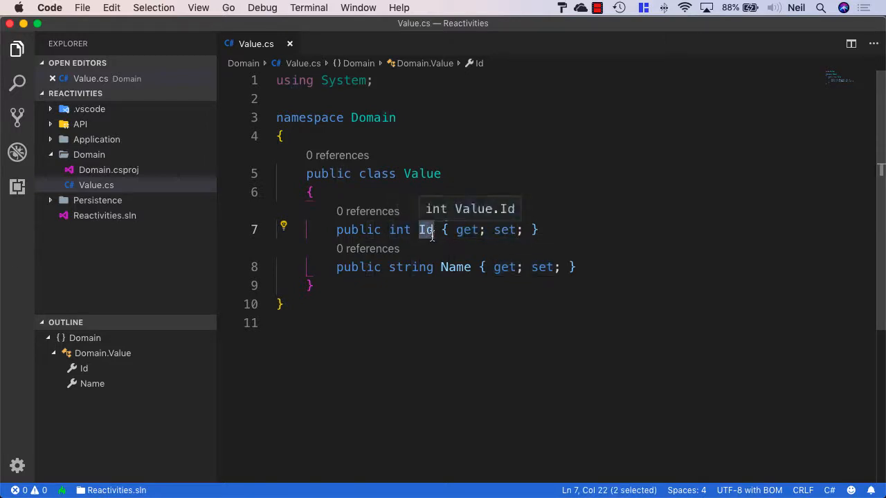
mouse_move(440, 246)
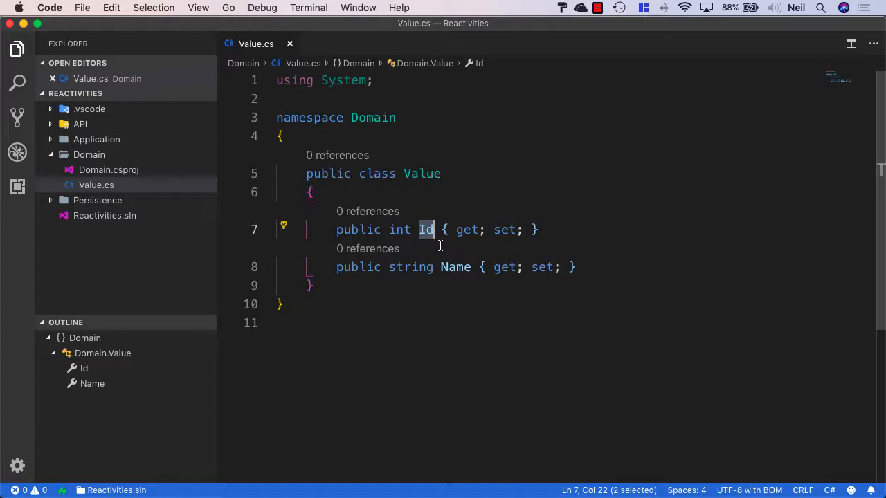